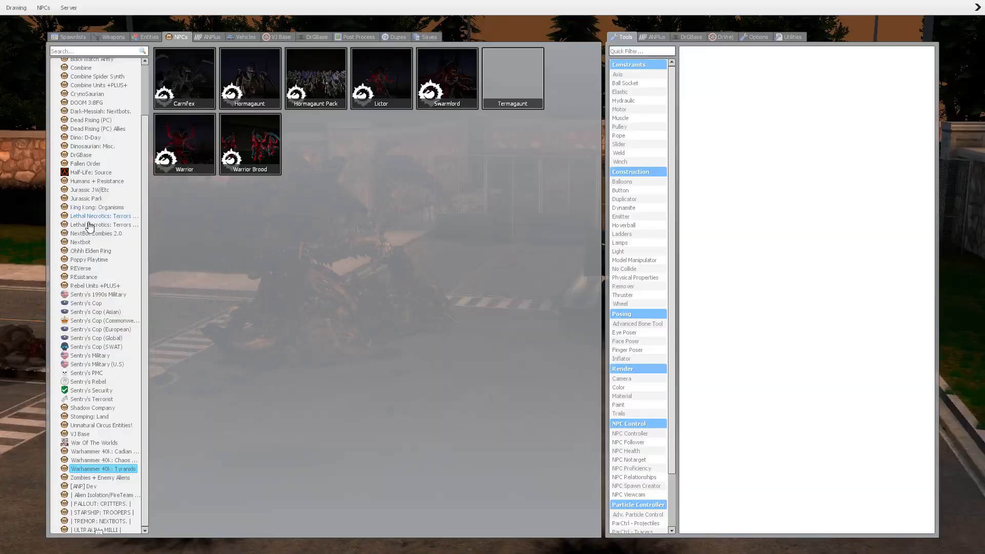
Show the DOOM 3 BFG demon NPCs and bring up a demon tile's options.
left_click(87, 103)
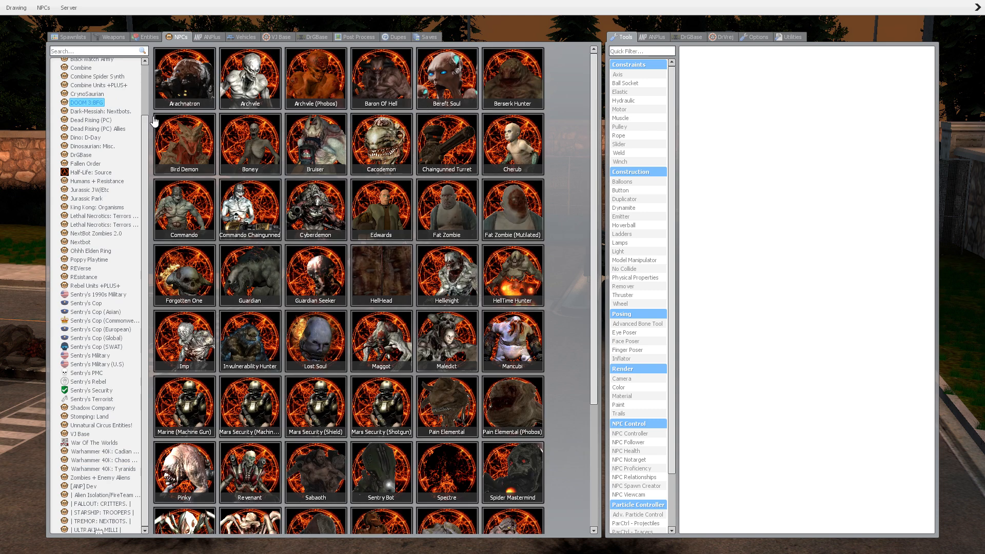
mouse_move(476, 200)
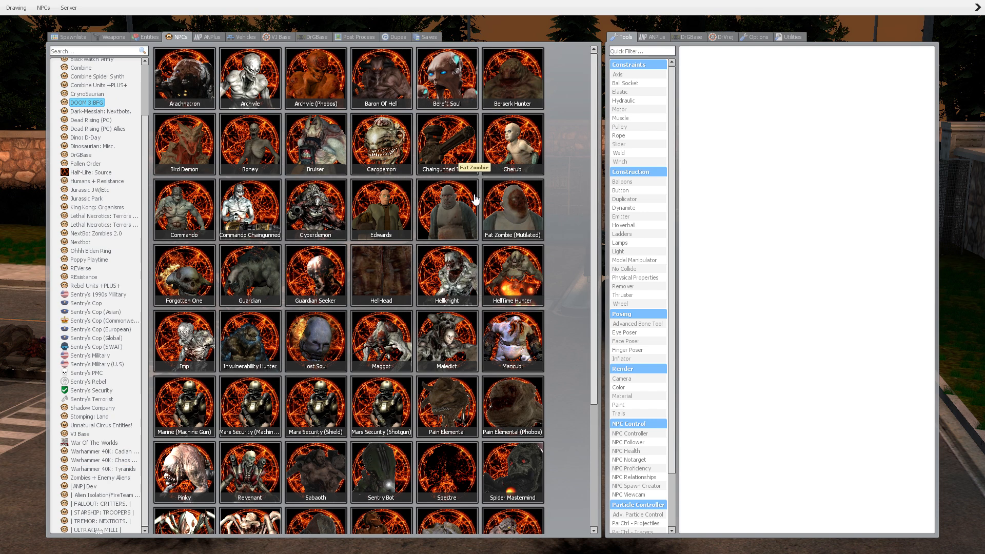
right_click(446, 274)
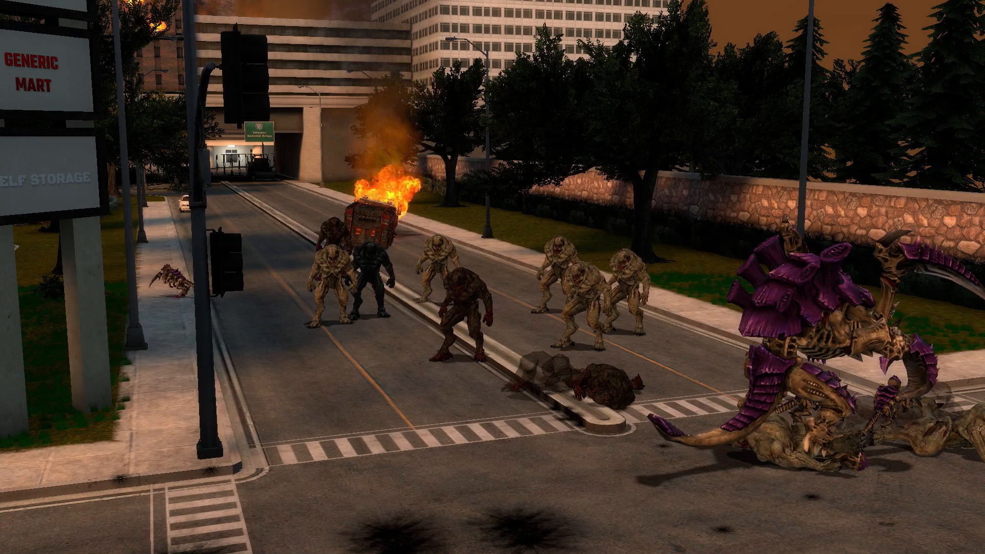
Reopen the spawn menu with Q after watching the battle.
key("q")
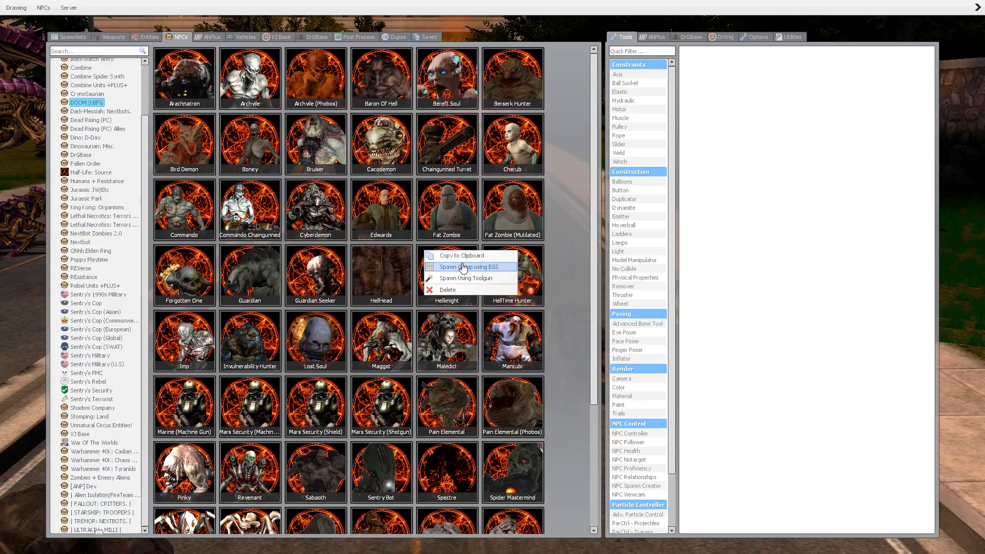
Load the Hellknight into the Entity Group Spawner and test a square group.
left_click(467, 267)
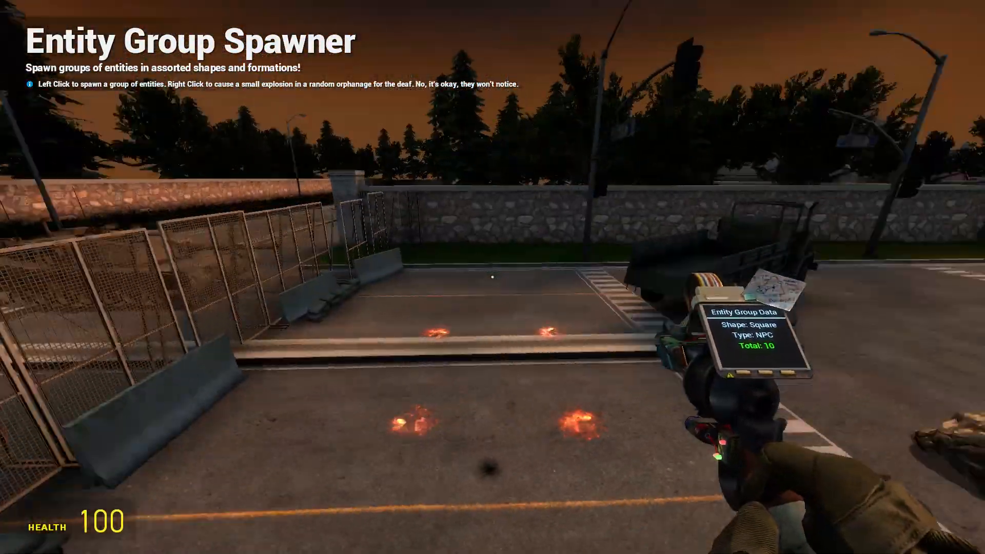
left_click(492, 277)
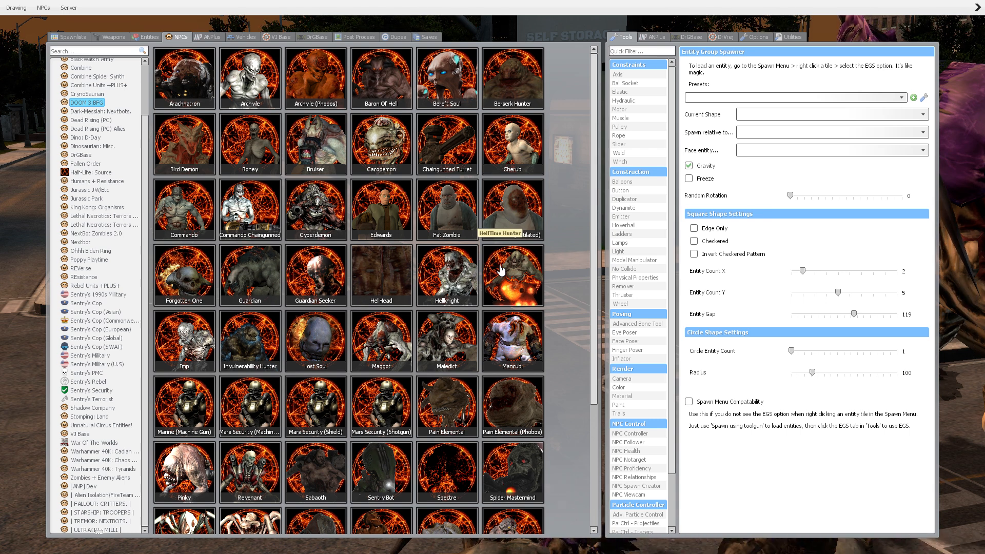
mouse_move(429, 277)
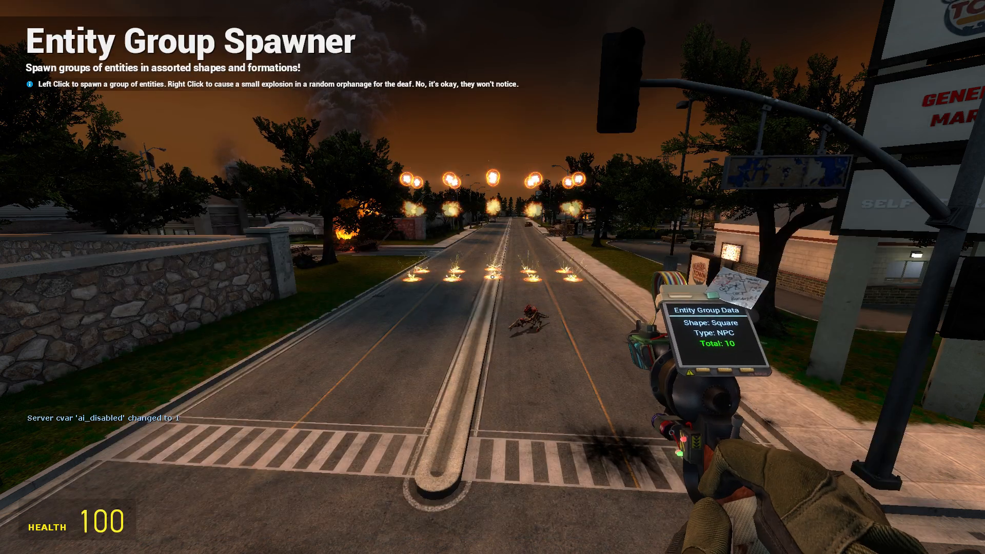
Spawn a square squad of ten Hellknights on the street.
left_click(492, 276)
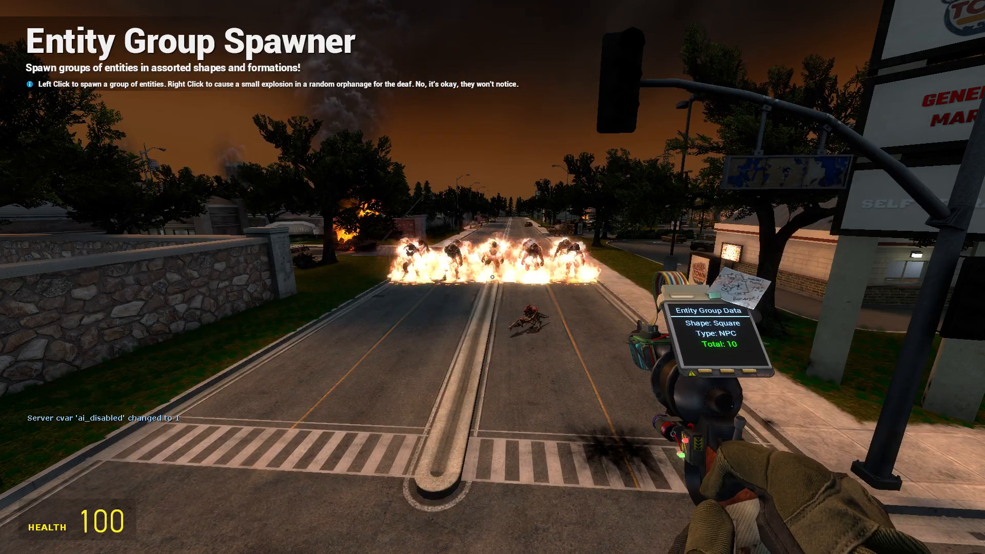
key("q")
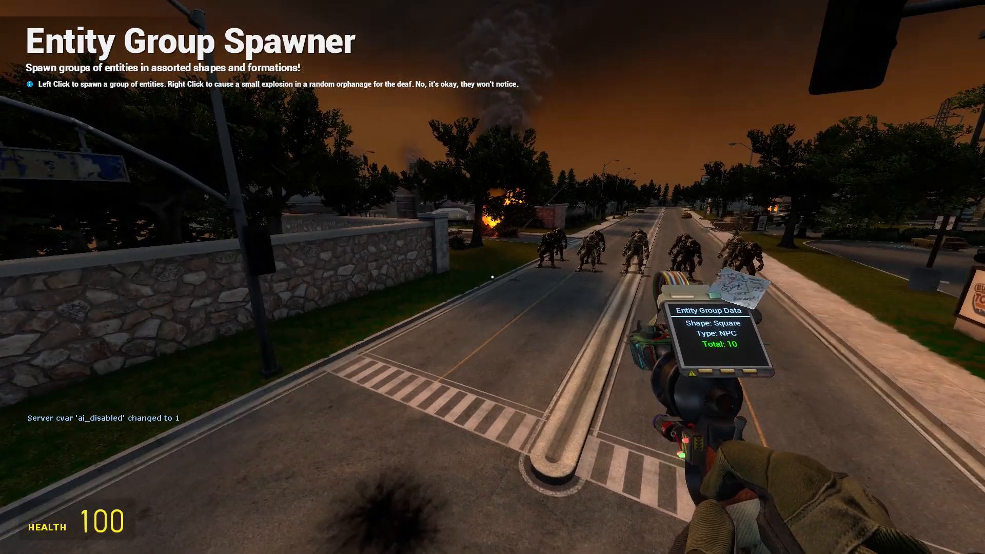
right_click(490, 270)
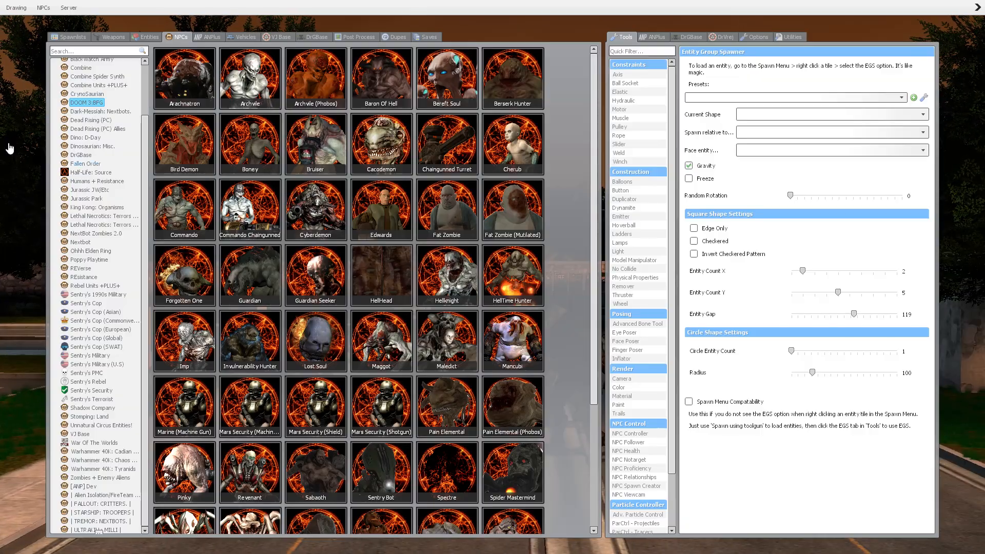
Close the spawn menu and return to the burning street.
left_click(42, 8)
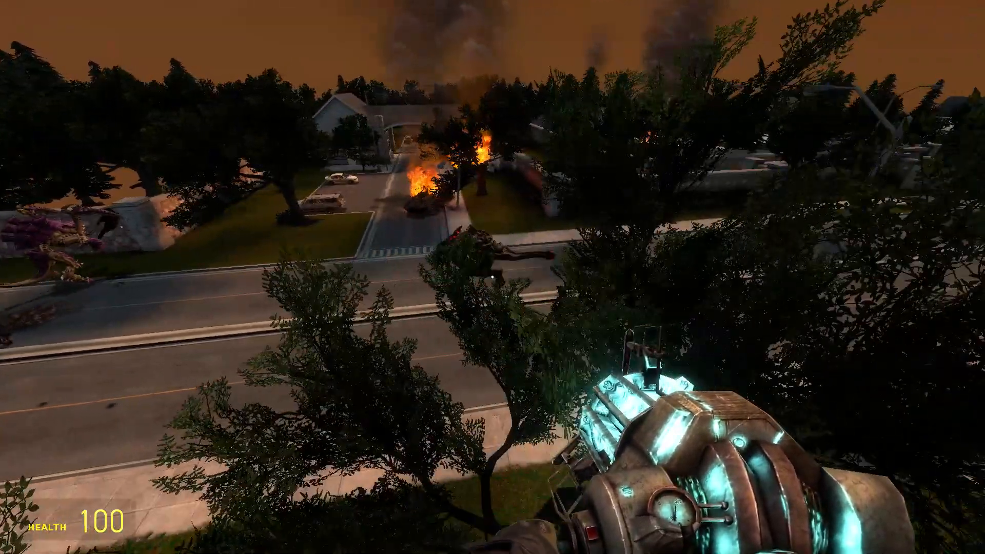
Watch the Carnifex kill two Guardian Seekers and a Guardian.
left_click(492, 277)
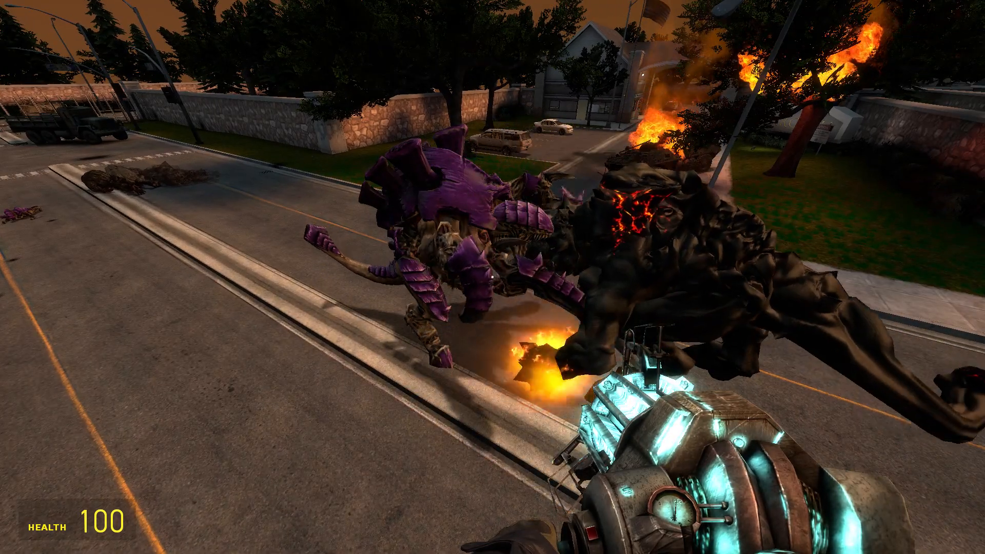
key("q")
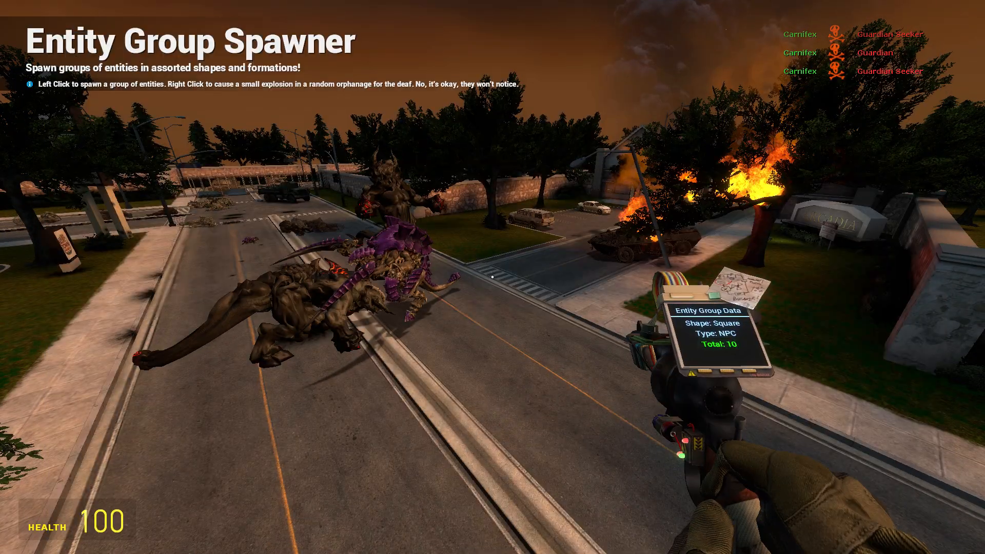
Watch the Carnifex kill two Hellknights on the street.
left_click(495, 277)
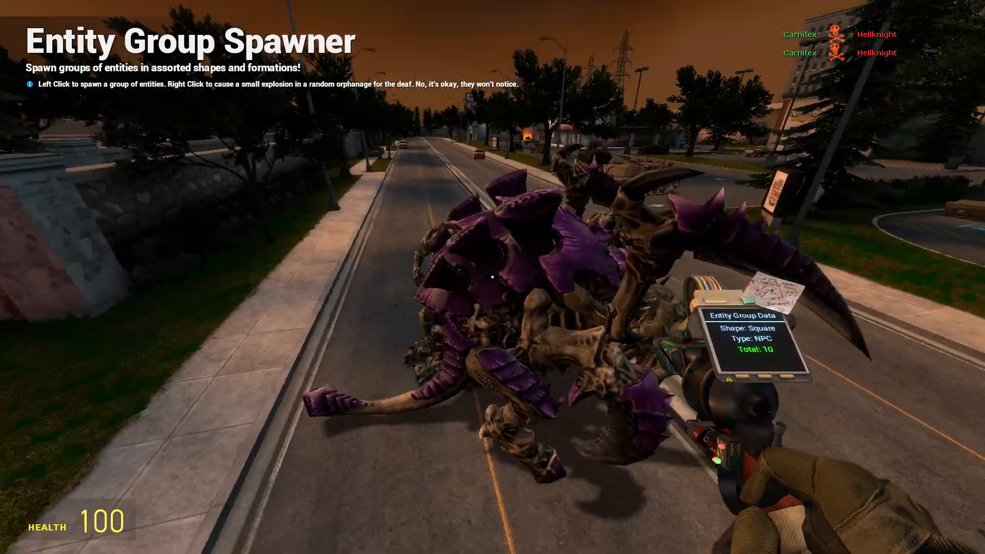
left_click(493, 277)
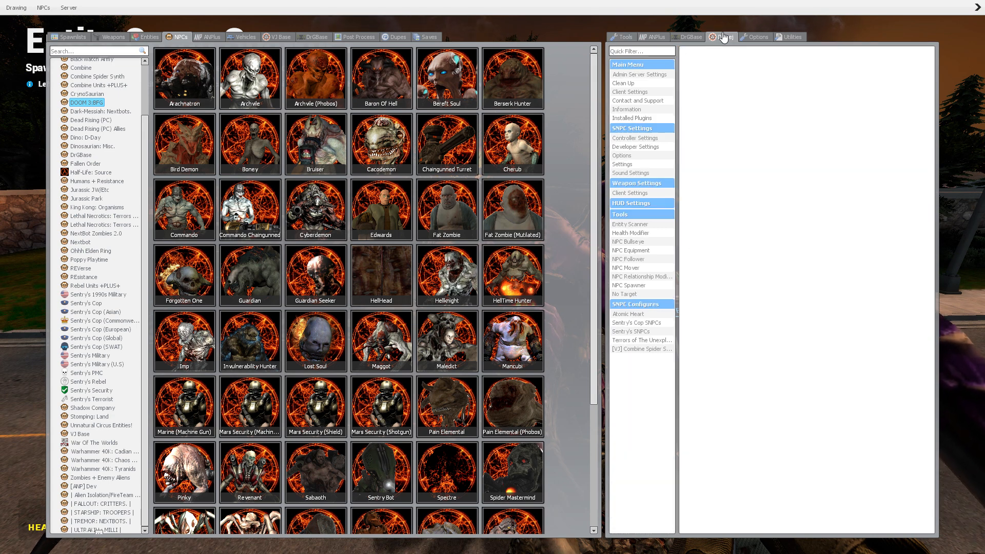
Set the Hellknight as the group spawner squad, spawn ten on the street, reopen the catalogue.
left_click(623, 83)
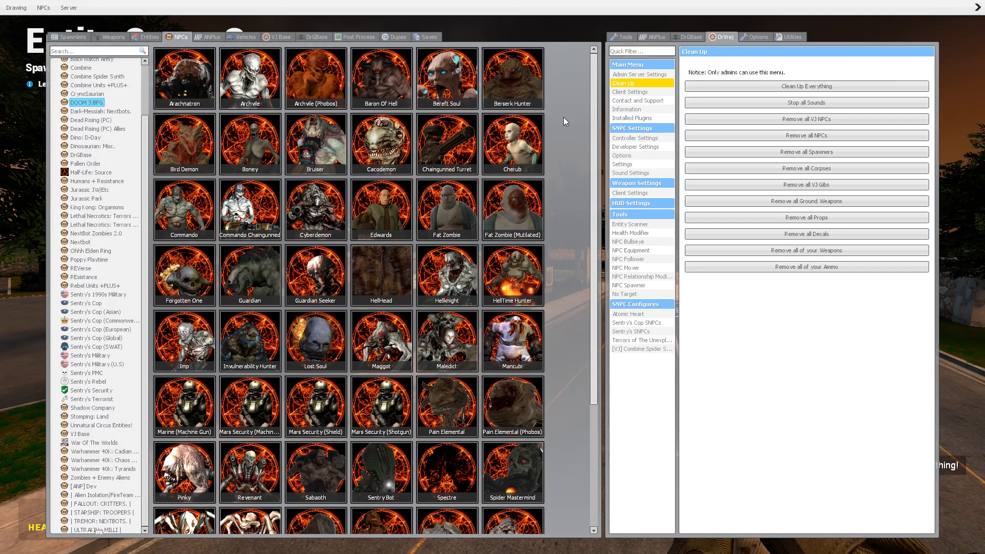
right_click(447, 273)
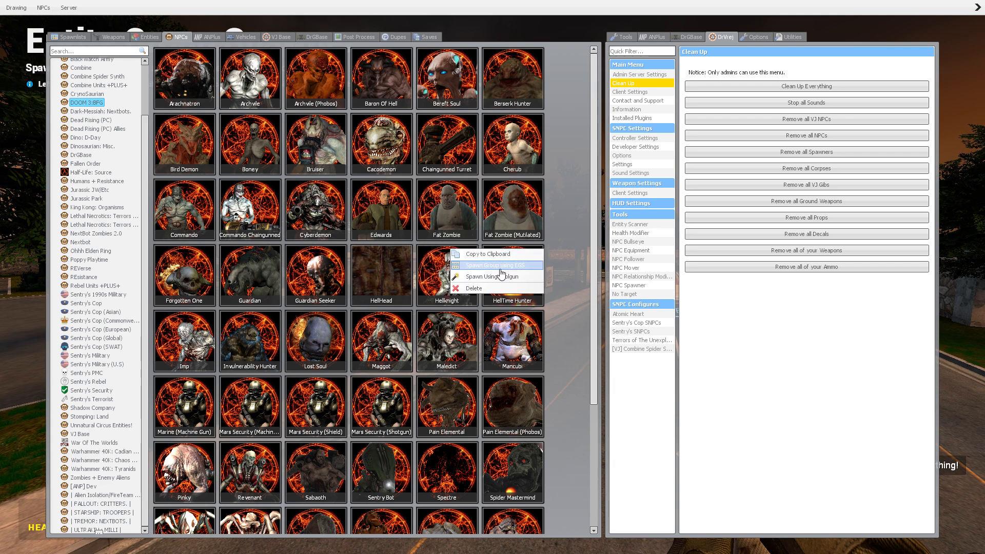
left_click(493, 266)
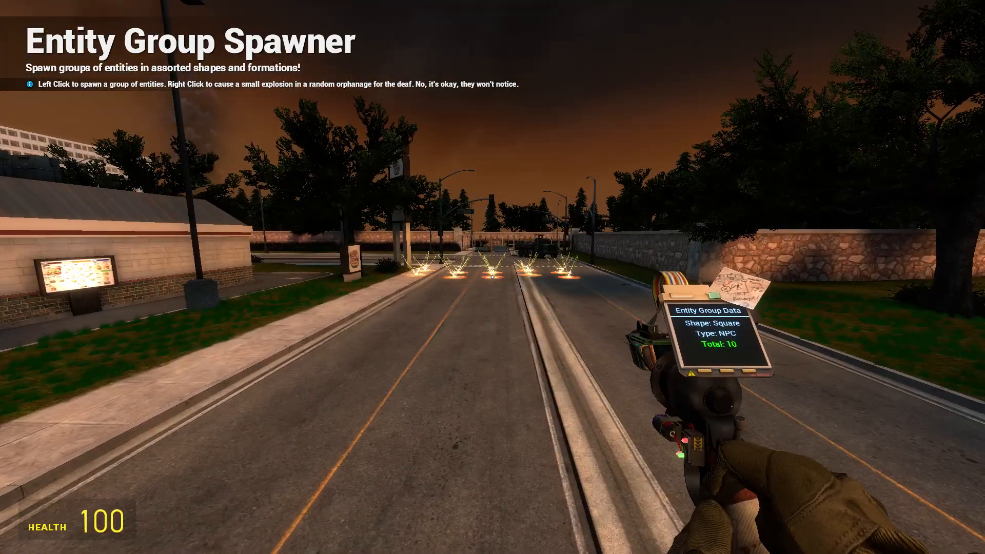
key("q")
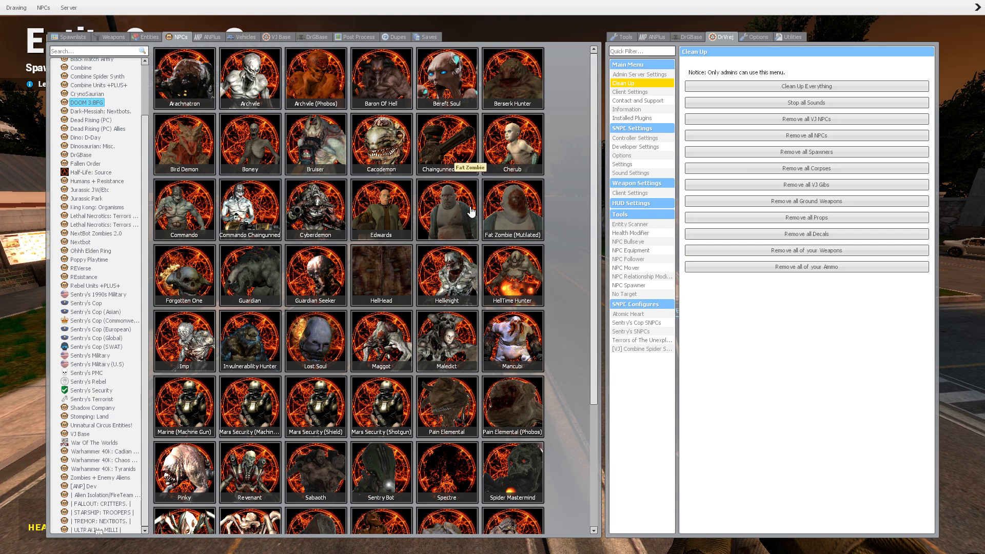
mouse_move(314, 145)
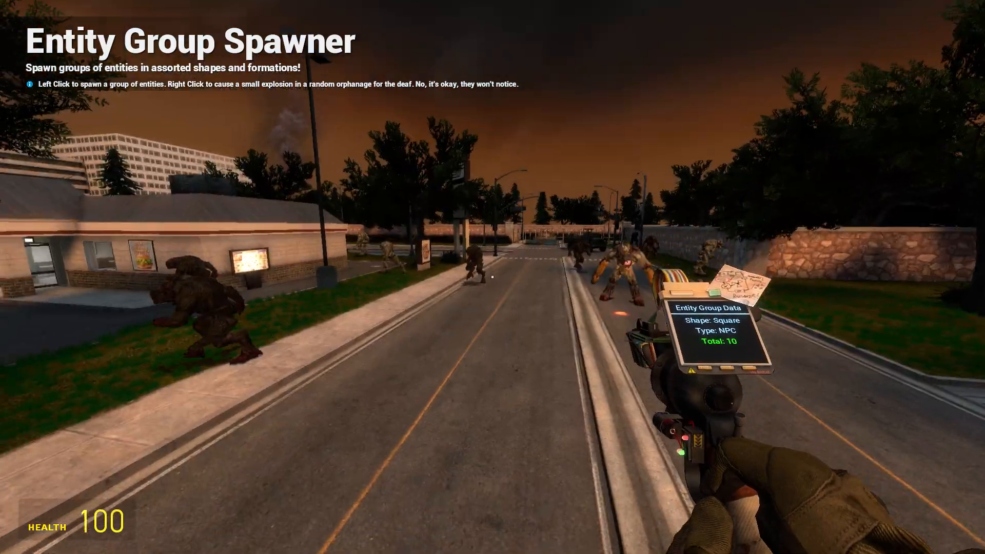
key("q")
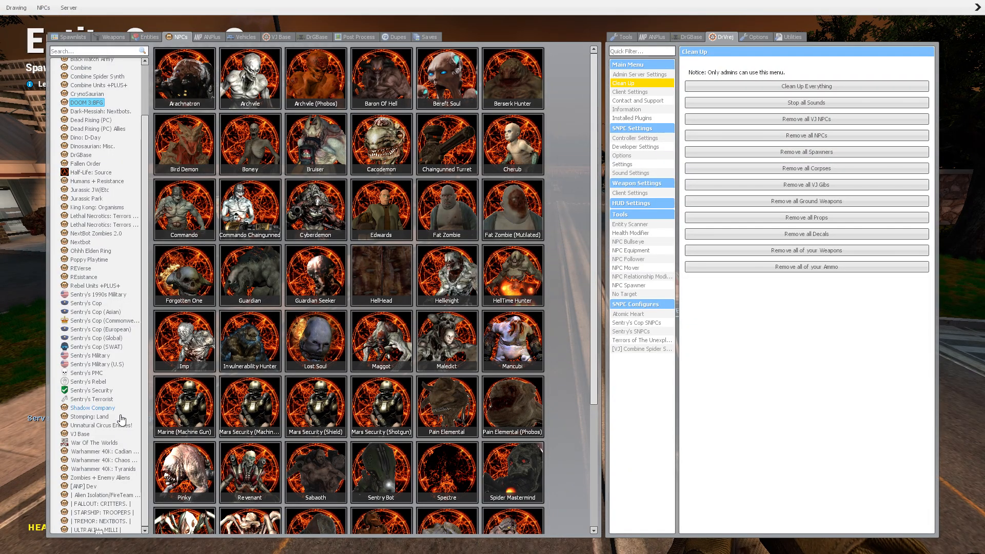
Show the Warhammer 40K: Tyranids NPC category.
left_click(104, 468)
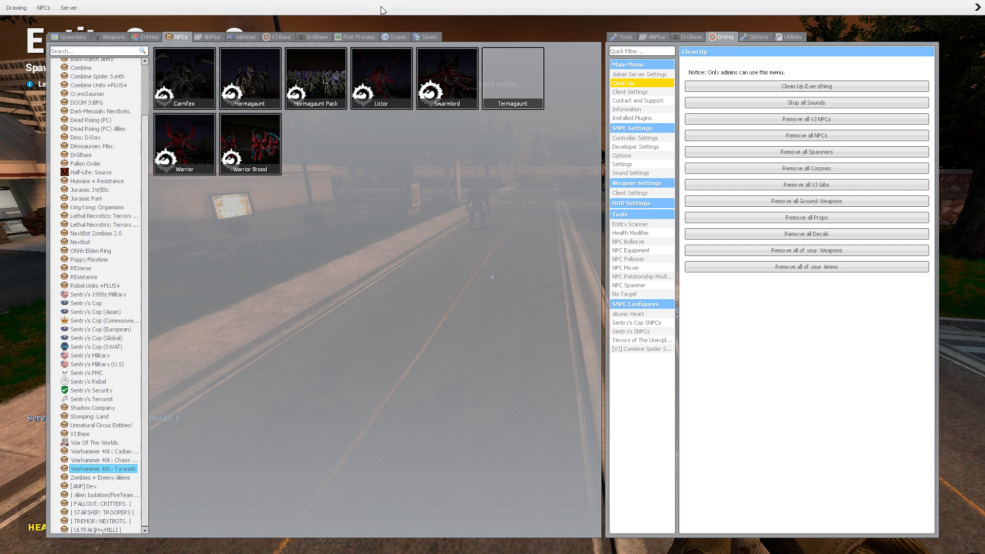
mouse_move(332, 196)
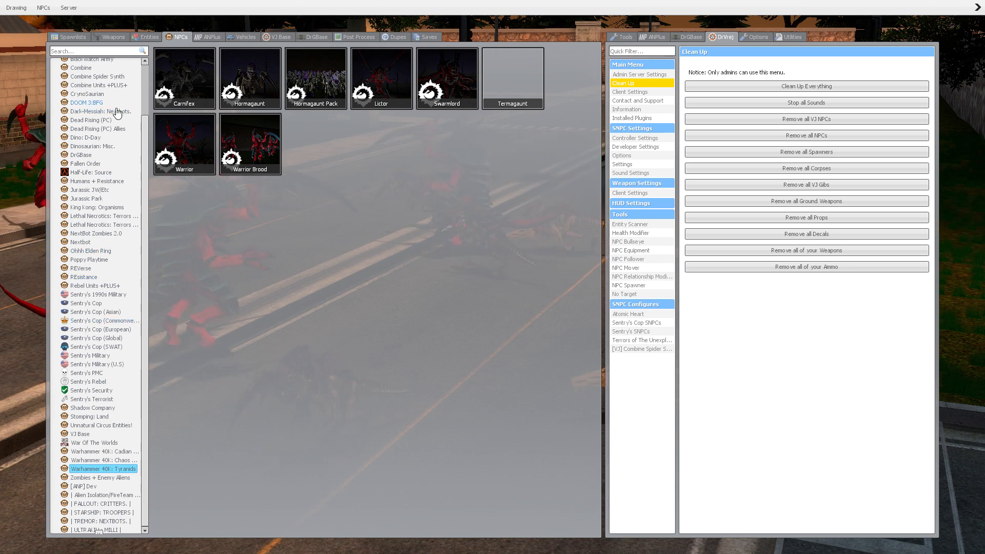
Return to DOOM 3: BFG, scroll down and open the Wraith's options.
left_click(87, 103)
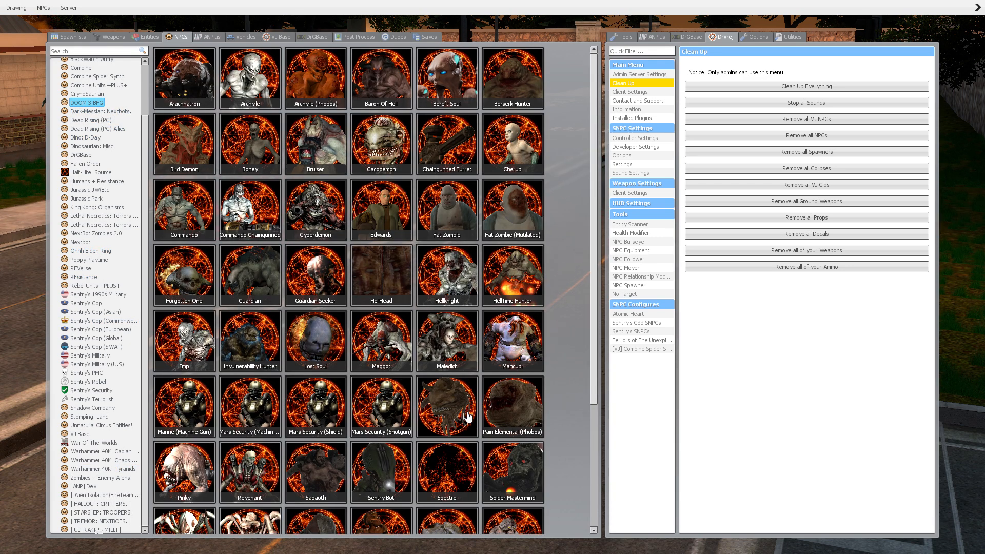
scroll("down", 3)
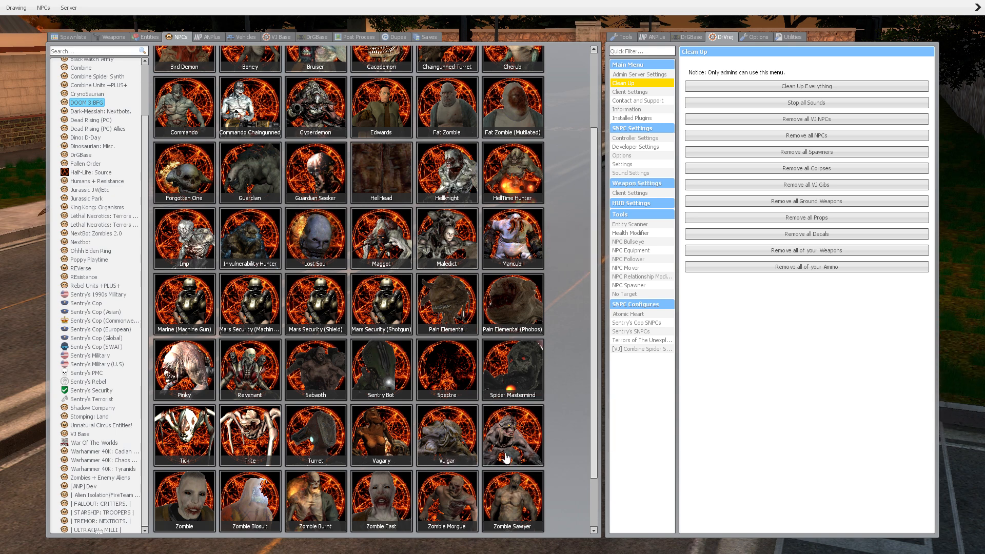
right_click(507, 457)
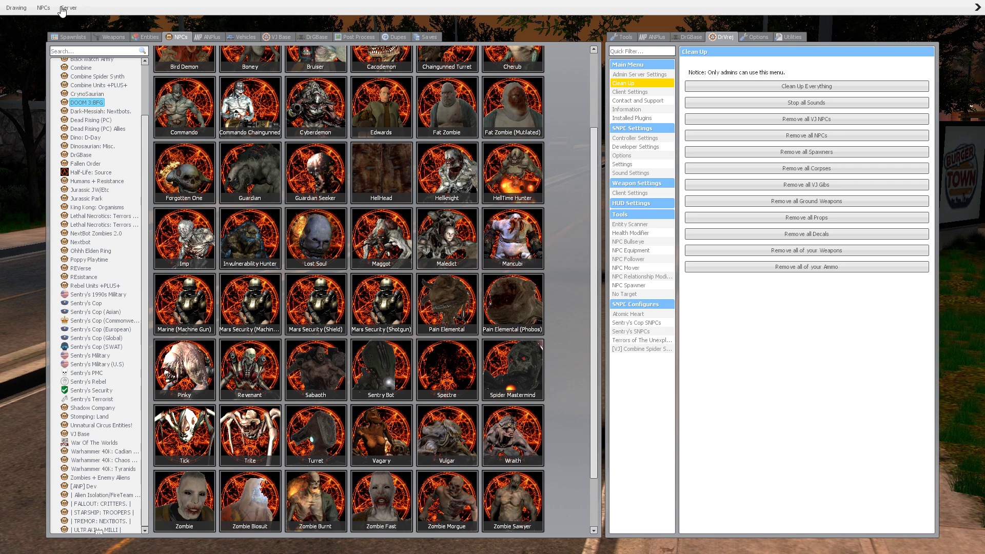
mouse_move(303, 170)
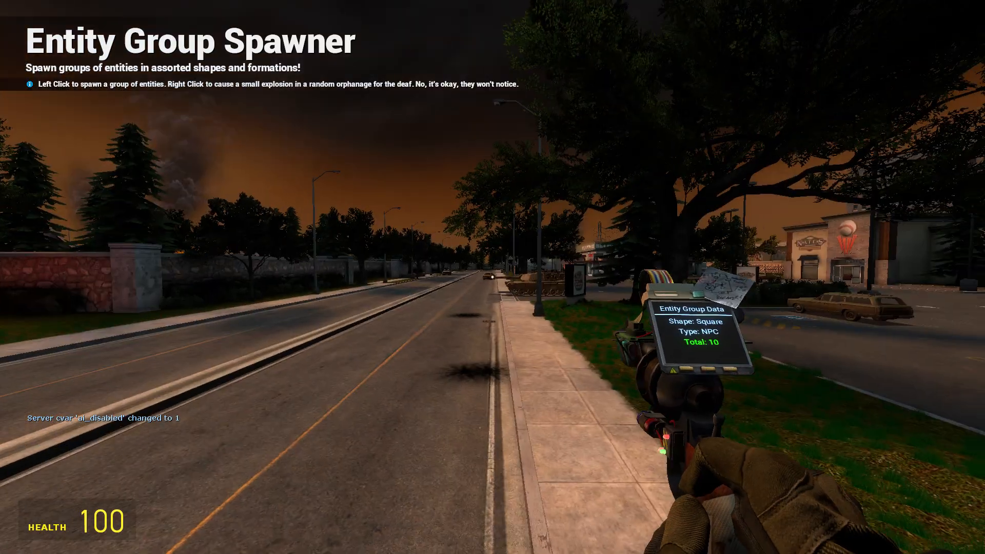
Set ai_disabled to 1 and reach the Maggot demon's options in the NPC catalogue.
left_click(493, 278)
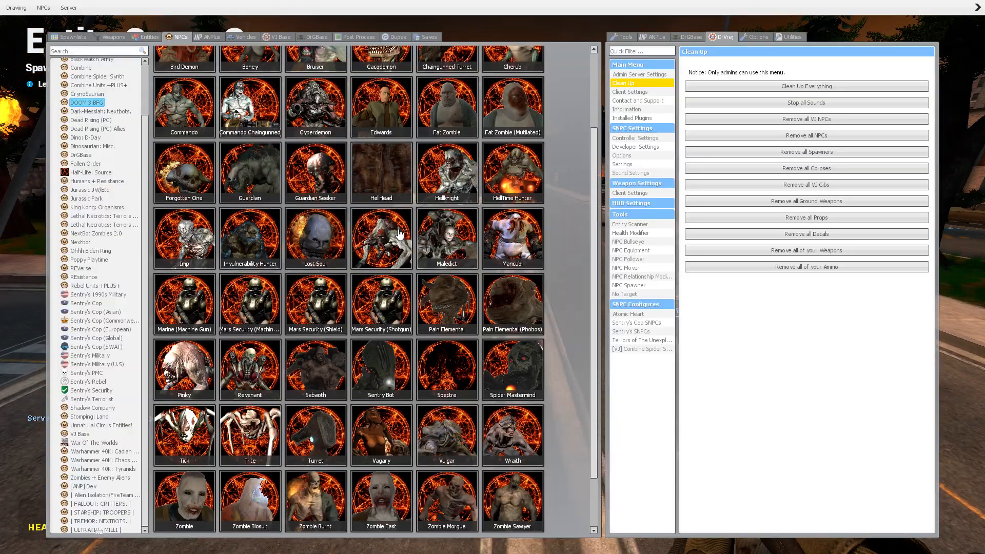
right_click(184, 237)
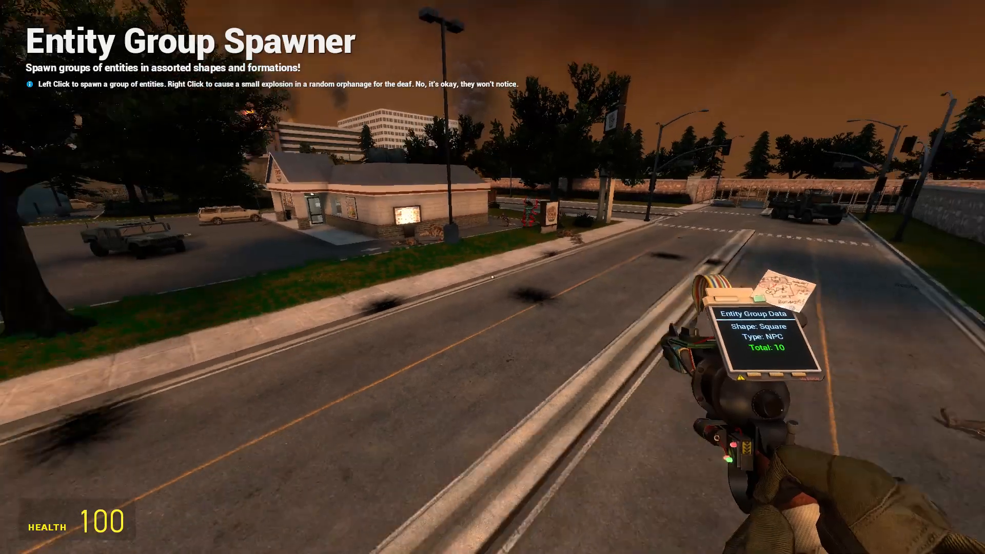
key("q")
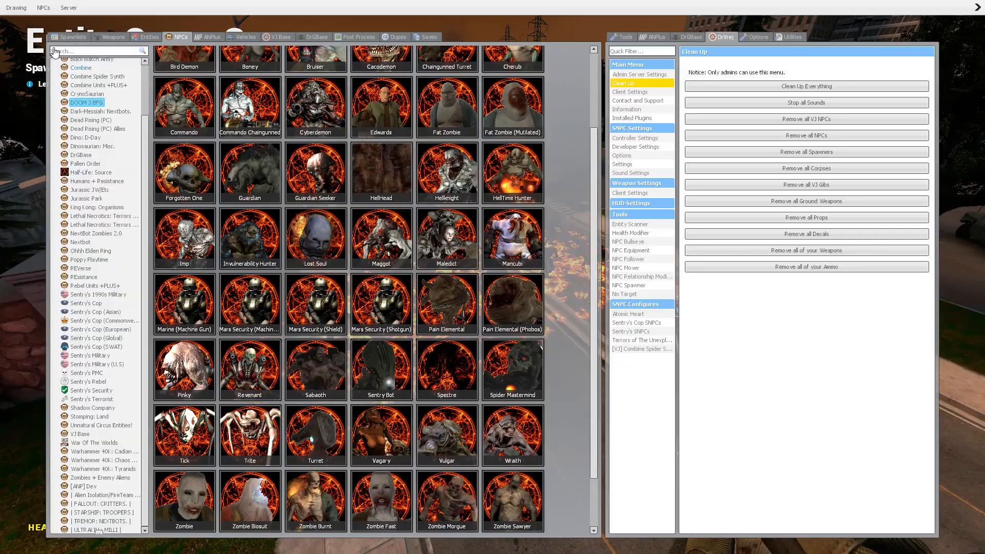